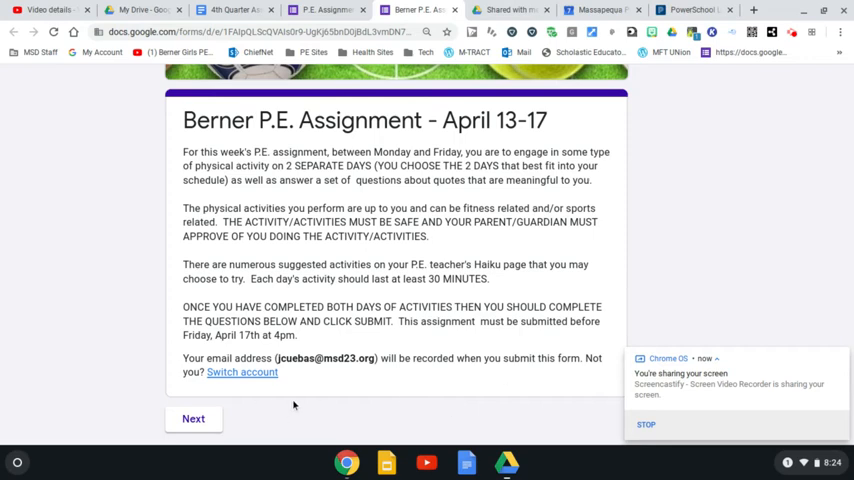
{"action": "mouse_move", "coordinate": [320, 260]}
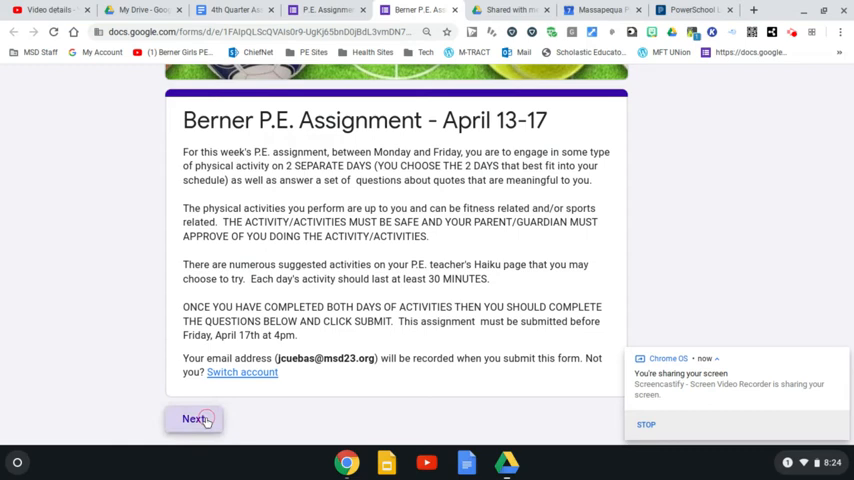
Step: Continue past the Berner P.E. Assignment introduction to the first form section
{"action": "left_click", "coordinate": [192, 418]}
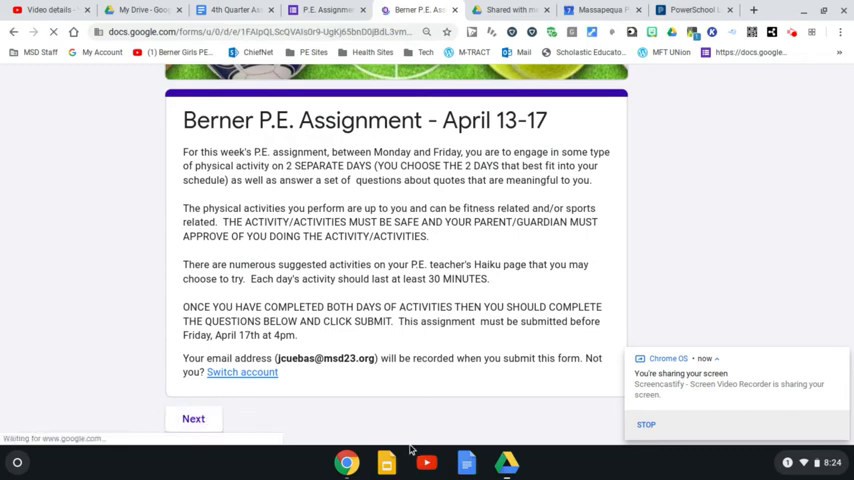
Step: Enter the first name and the last name Cuebas in the name fields
{"action": "left_click", "coordinate": [192, 418]}
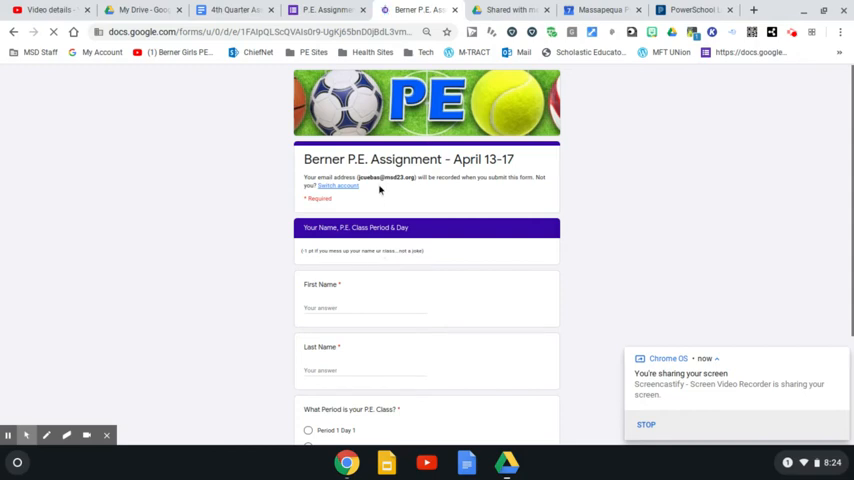
{"action": "mouse_move", "coordinate": [348, 268]}
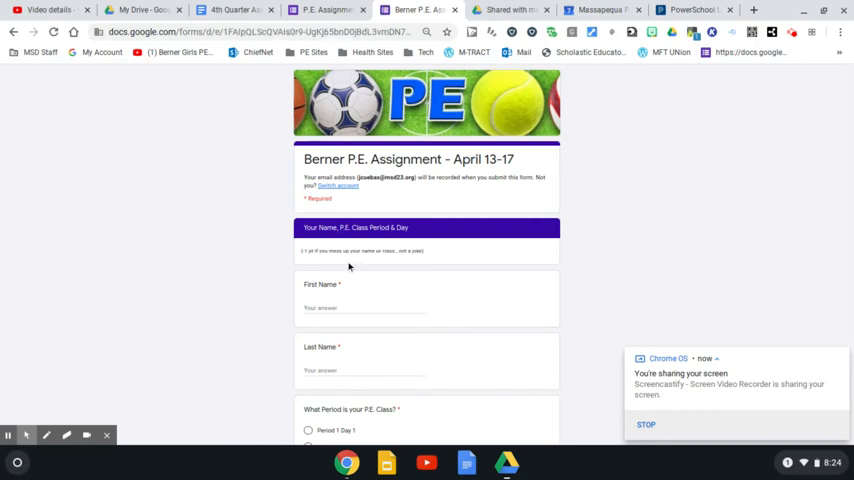
{"action": "scroll", "scroll_direction": "down", "scroll_amount": 3}
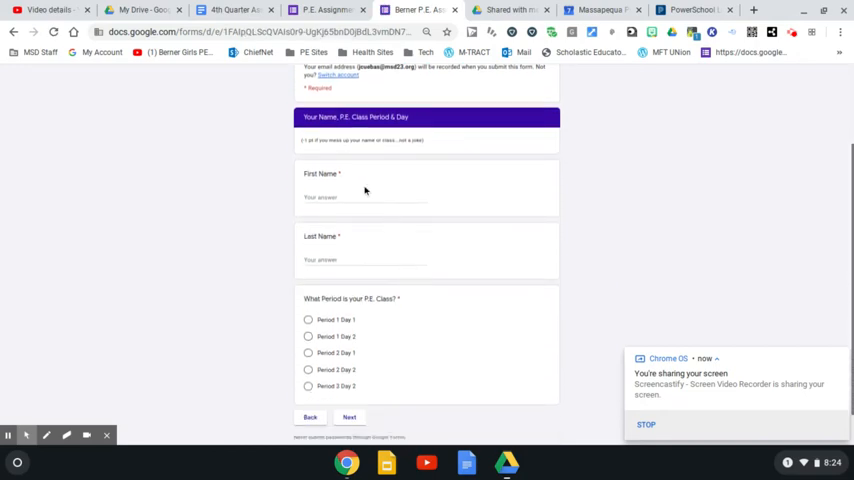
{"action": "type", "text": "Mi"}
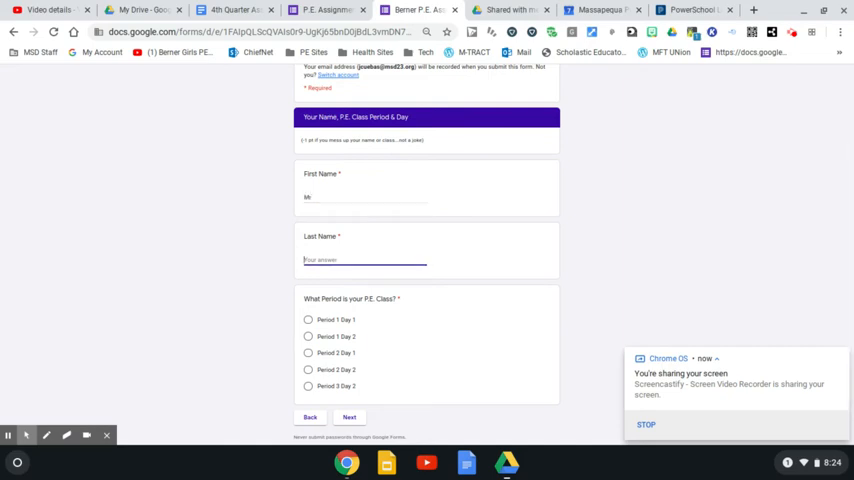
{"action": "type", "text": "Cuebas"}
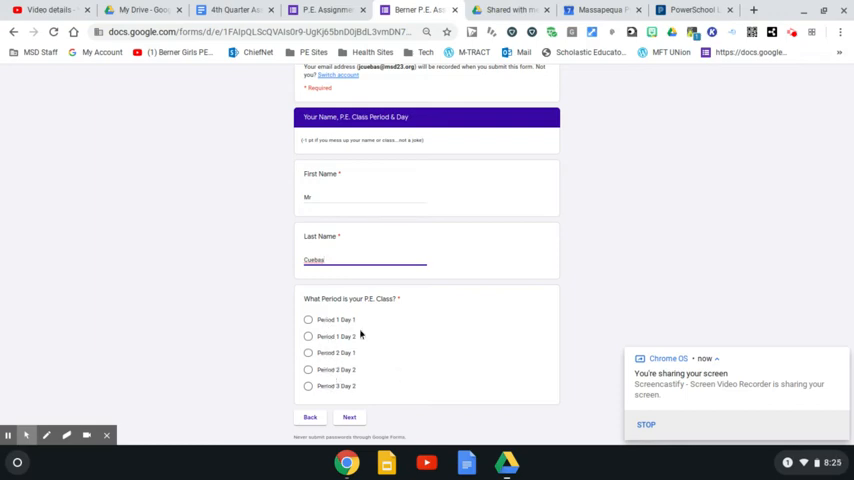
Step: Choose Period 5 Day 2 as the class period and continue to the next section
{"action": "left_click", "coordinate": [308, 386]}
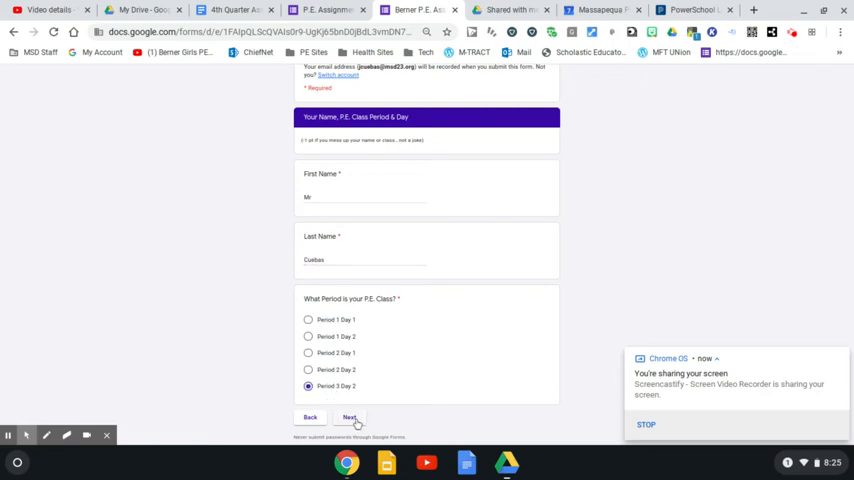
{"action": "left_click", "coordinate": [348, 416]}
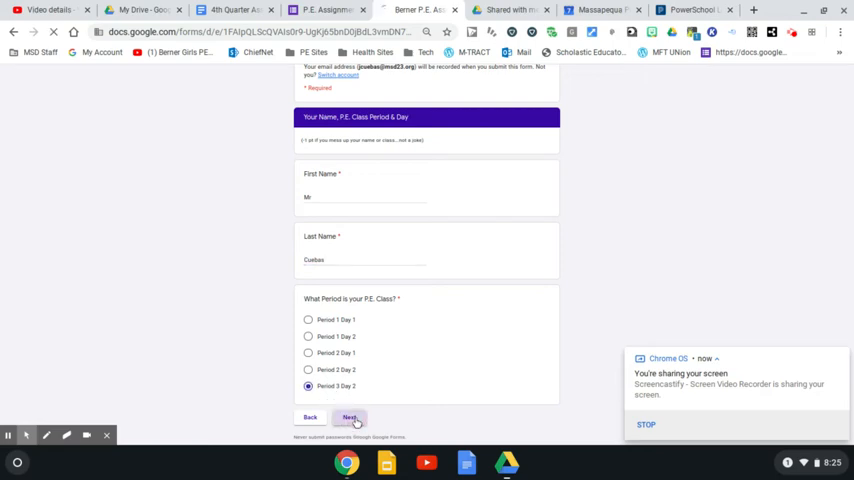
{"action": "left_click", "coordinate": [348, 416]}
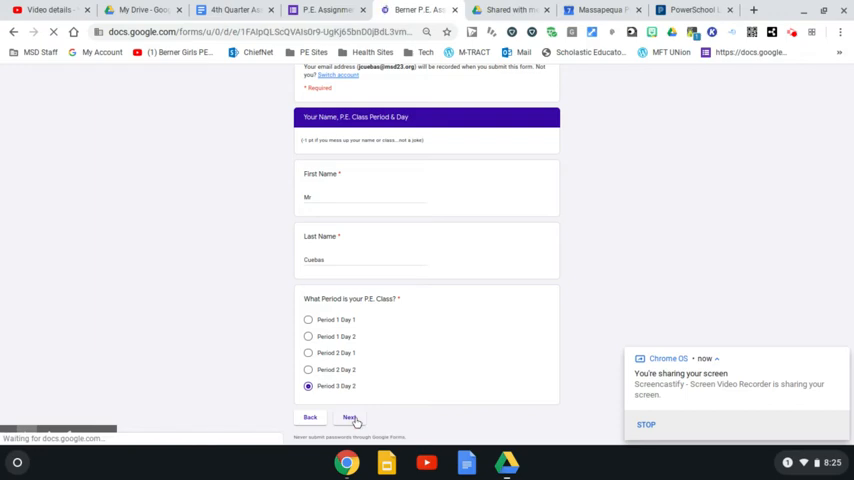
Step: Enter 'Live Like A Champion' as the quote with a numbered explanation and continue onward
{"action": "left_click", "coordinate": [348, 416]}
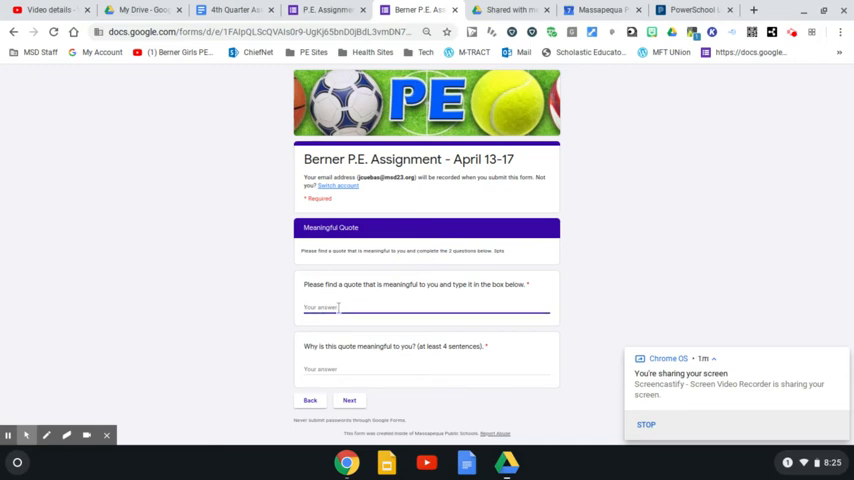
{"action": "type", "text": "ive Like A Champion"}
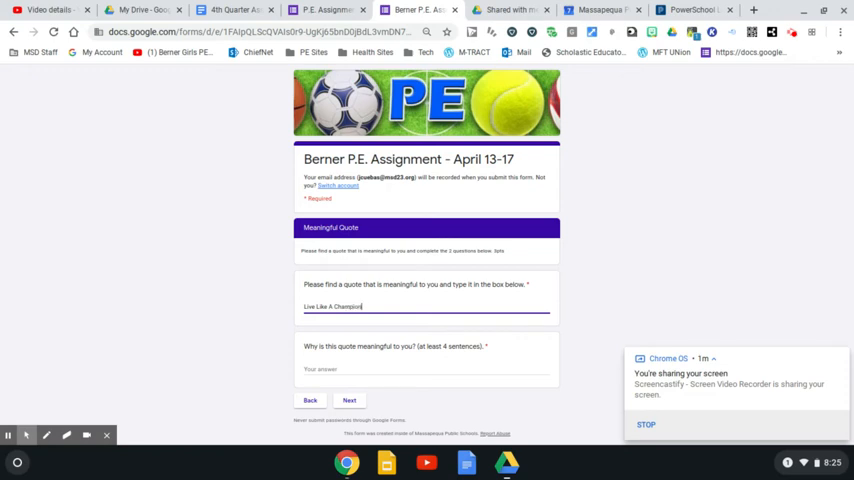
{"action": "mouse_move", "coordinate": [268, 350]}
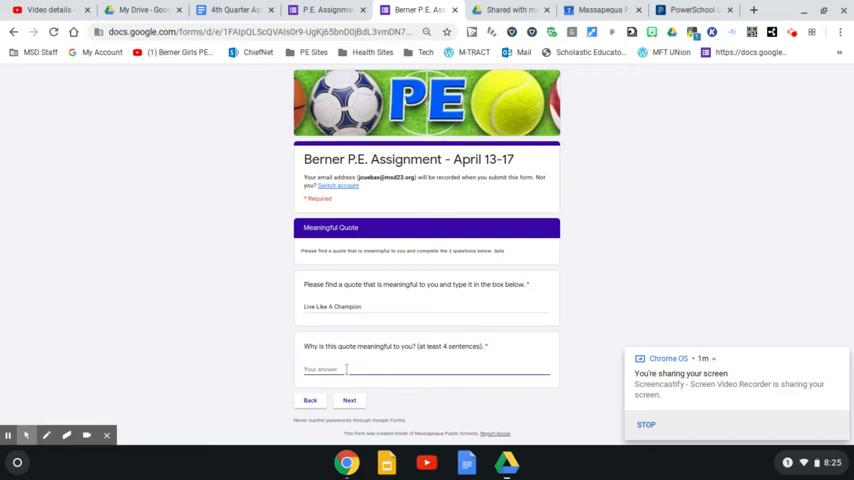
{"action": "type", "text": "1."}
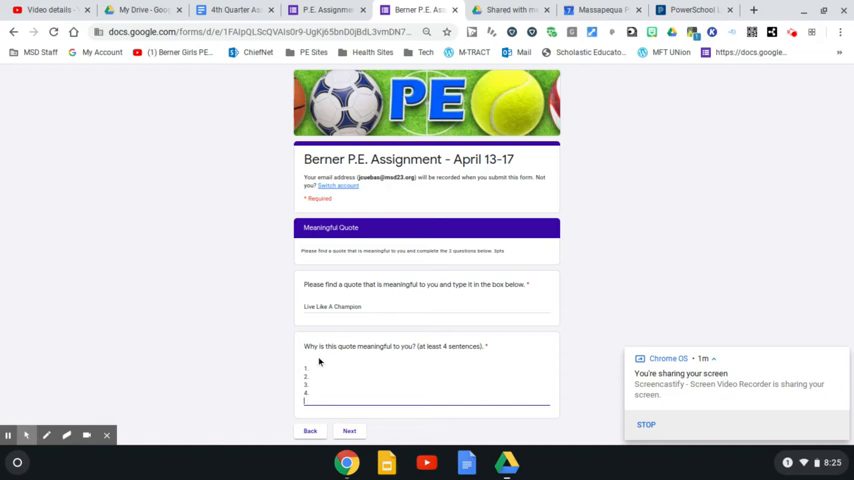
{"action": "left_click", "coordinate": [348, 430]}
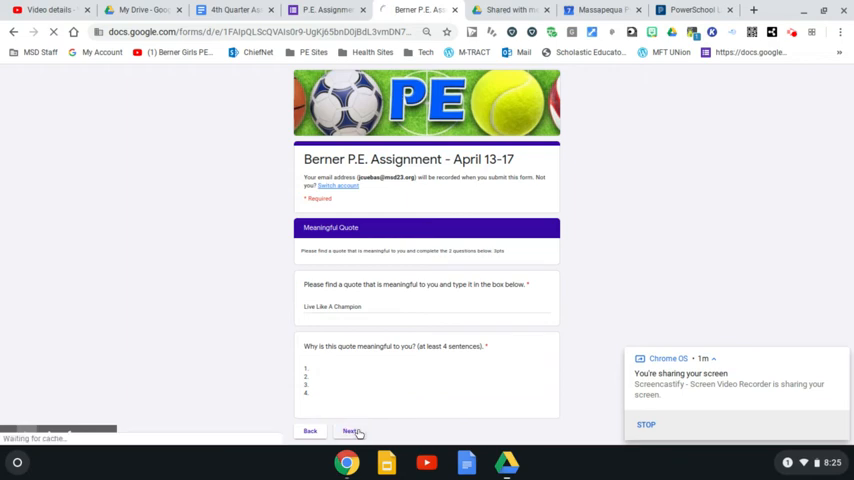
{"action": "left_click", "coordinate": [348, 432]}
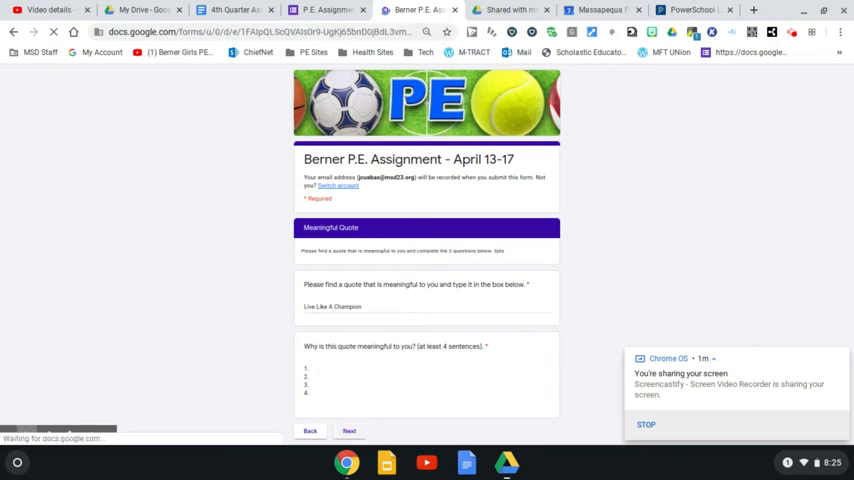
Step: Read the Session #1 instructions and answer Monday as the activity day
{"action": "left_click", "coordinate": [348, 430]}
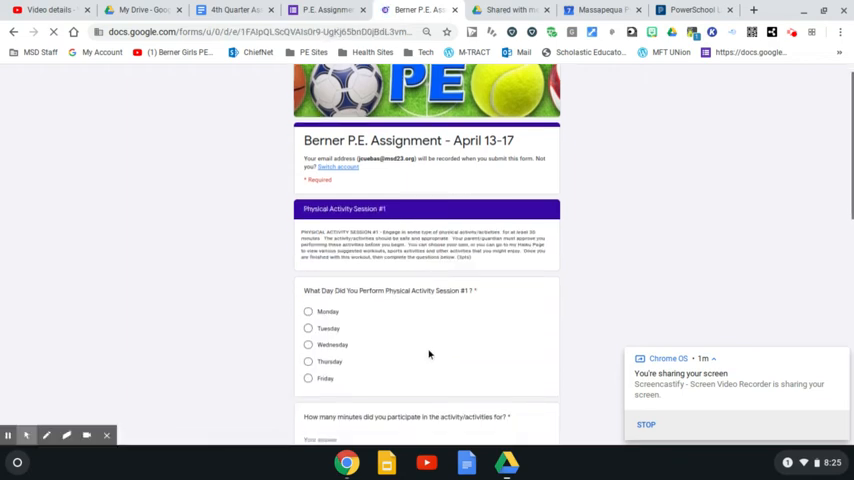
{"action": "scroll", "scroll_direction": "down", "scroll_amount": 3}
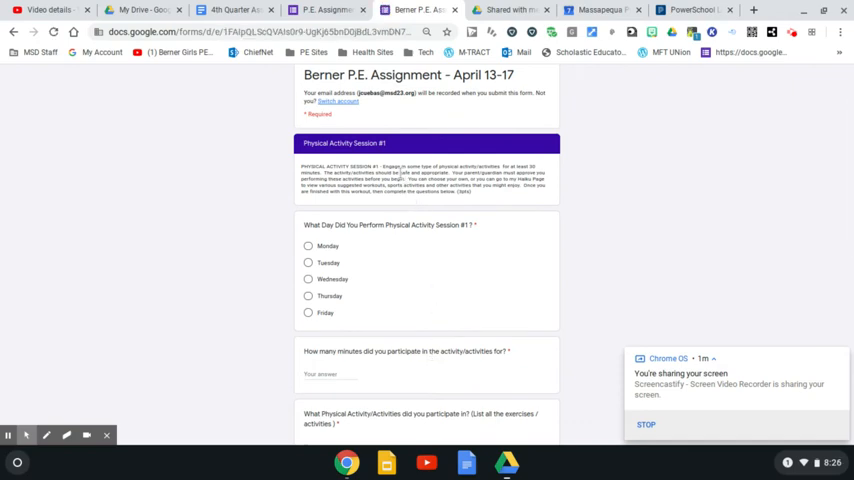
{"action": "left_click_drag", "start_coordinate": [384, 168], "coordinate": [536, 172]}
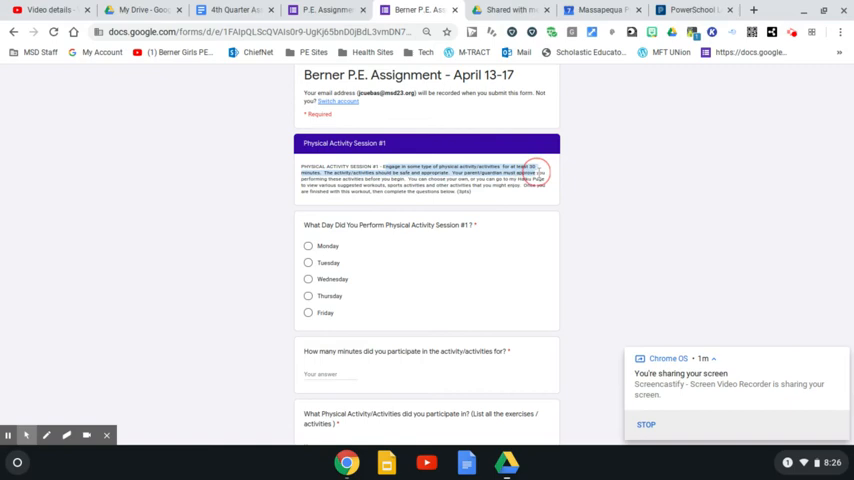
{"action": "mouse_move", "coordinate": [556, 172]}
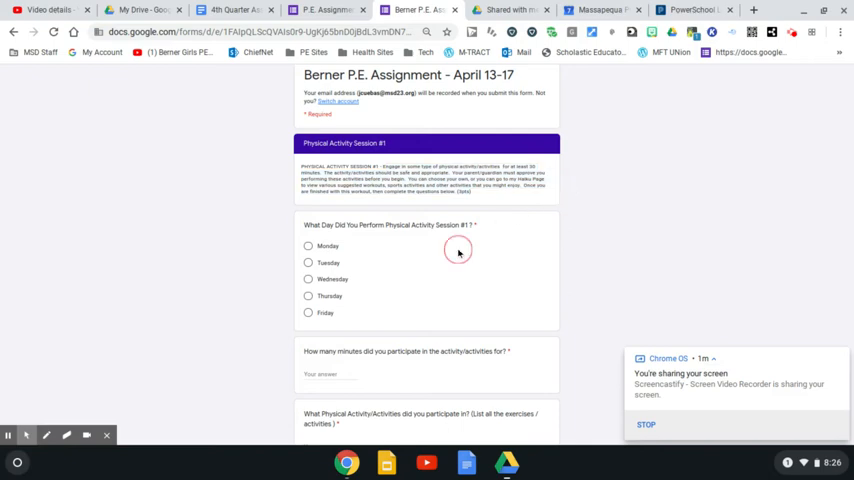
{"action": "left_click", "coordinate": [308, 246]}
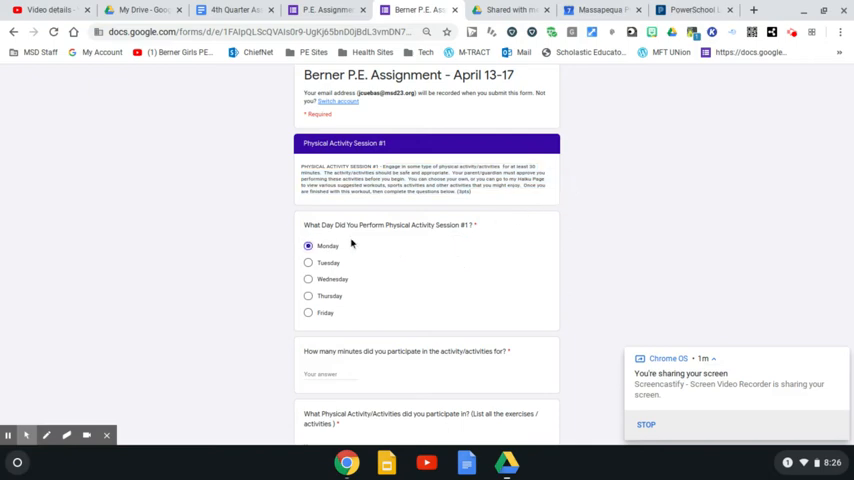
{"action": "mouse_move", "coordinate": [430, 240]}
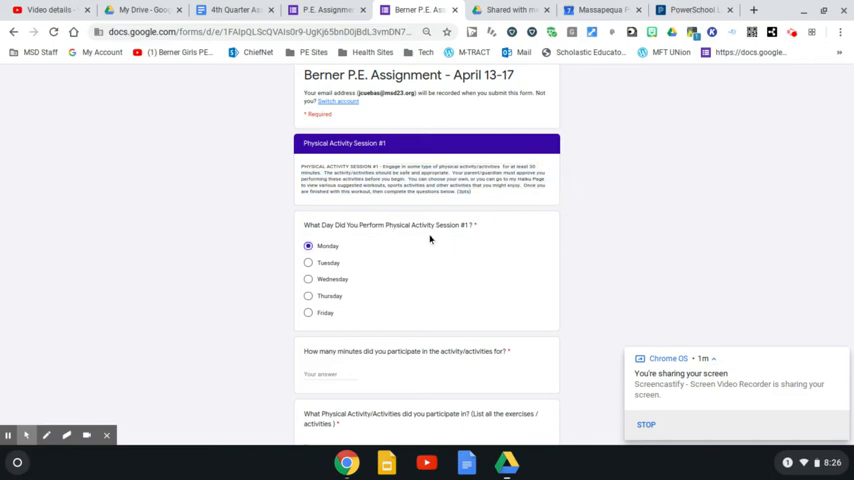
{"action": "mouse_move", "coordinate": [396, 274]}
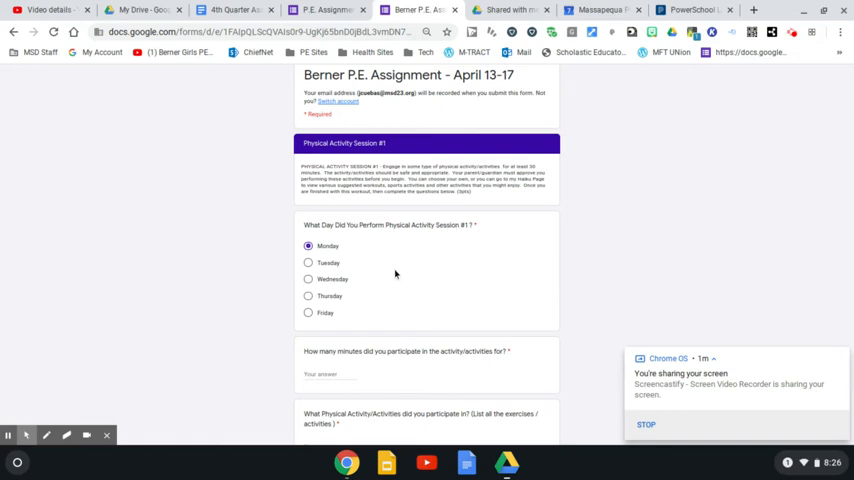
Step: Answer 90 as the minutes spent on session #1
{"action": "scroll", "scroll_direction": "down", "scroll_amount": 3}
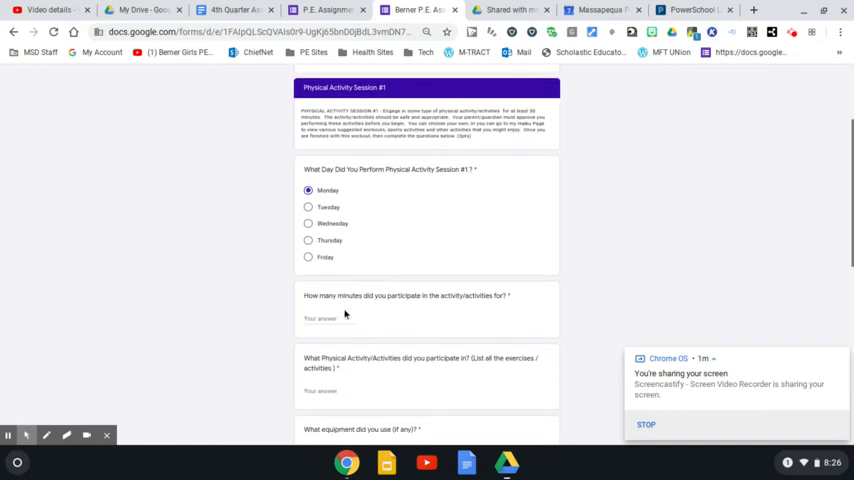
{"action": "left_click", "coordinate": [328, 318]}
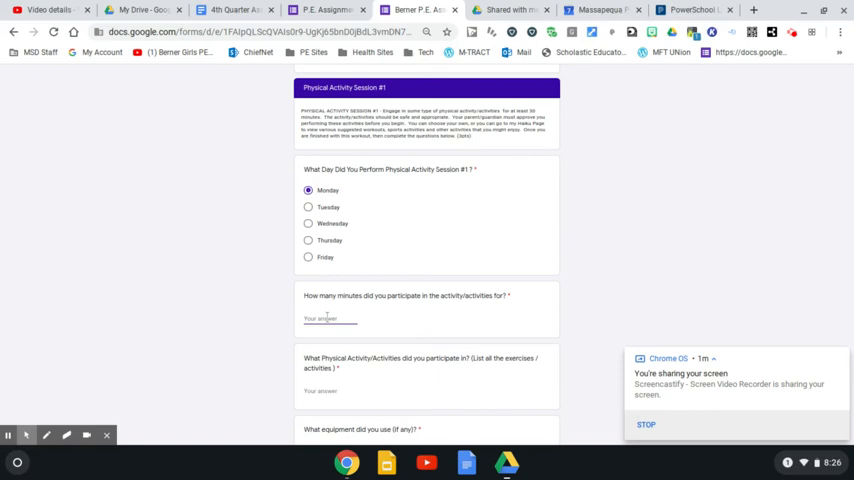
{"action": "type", "text": "90"}
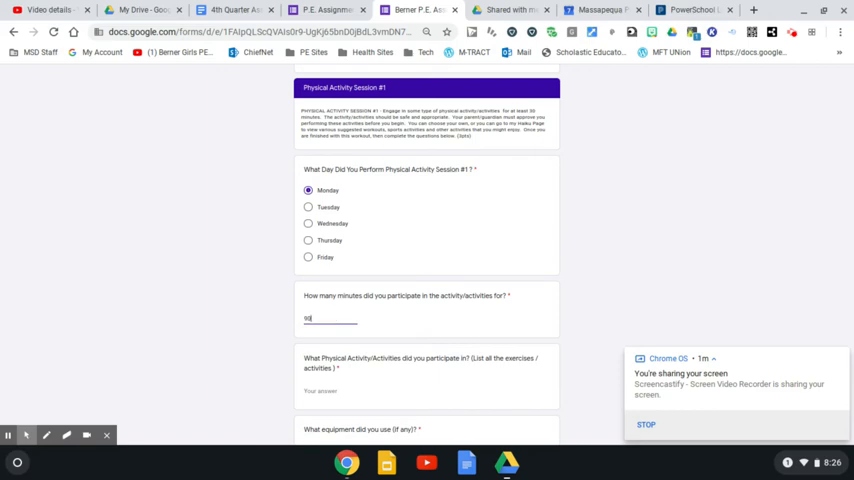
{"action": "scroll", "scroll_direction": "down", "scroll_amount": 3}
{"action": "type", "text": "Cycling"}
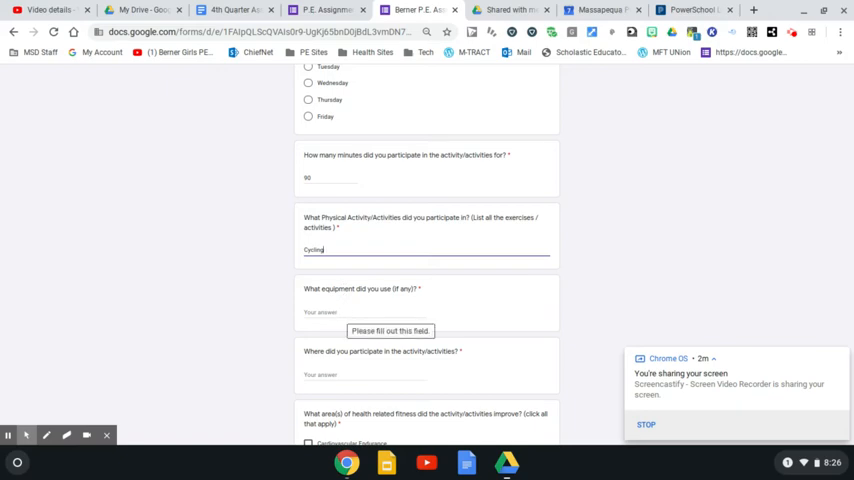
Step: List Bike, Helmet and Smart Watch as equipment and begin the Suffolk County location
{"action": "left_click", "coordinate": [364, 312]}
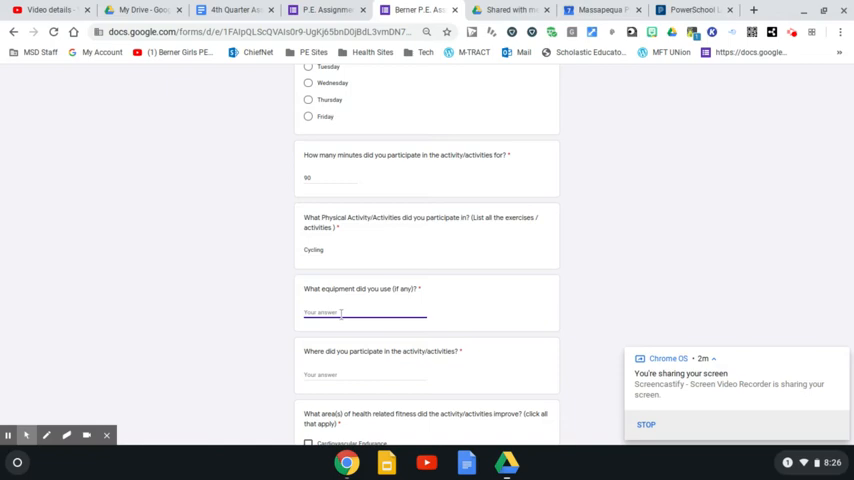
{"action": "type", "text": "Bike"}
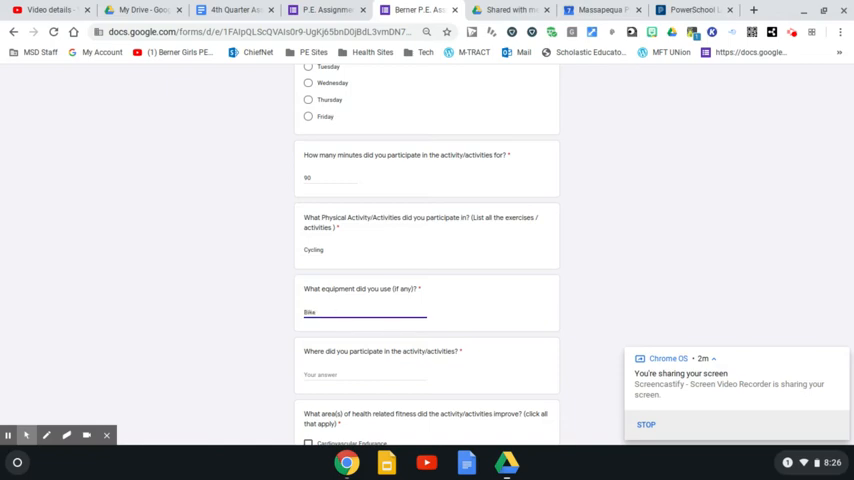
{"action": "type", "text": ", Helmet, Smart Watch"}
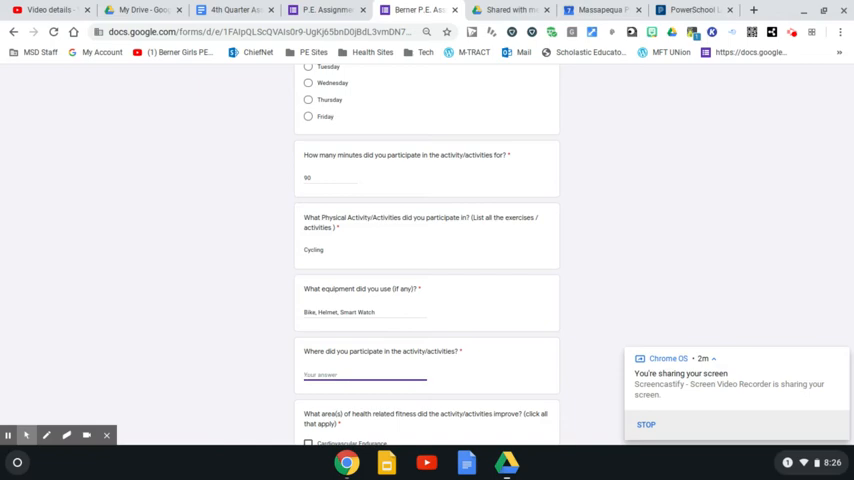
{"action": "type", "text": "Suffolk"}
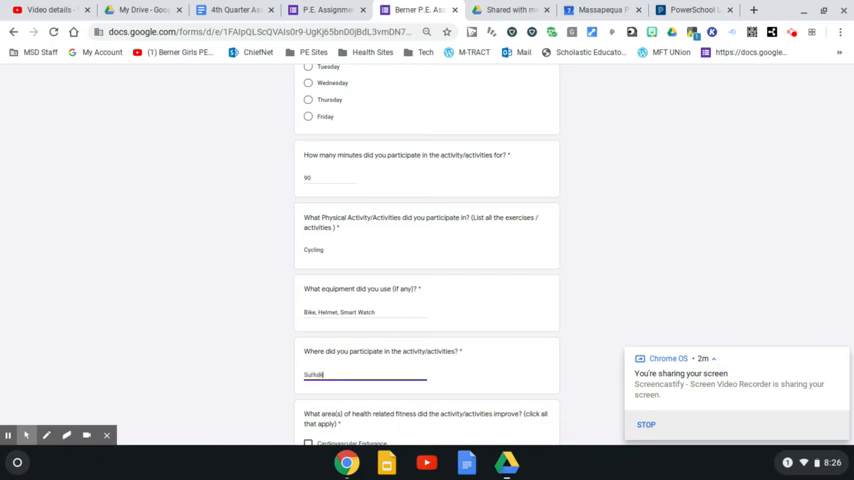
{"action": "type", "text": "County to the North SHore"}
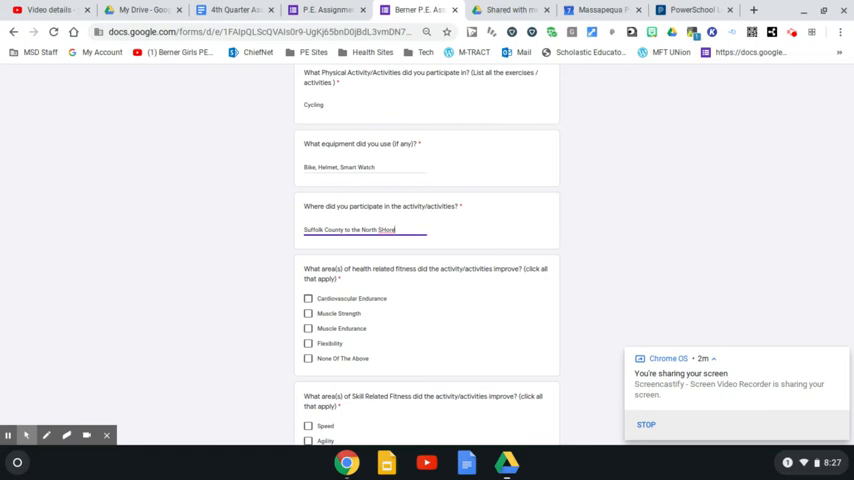
{"action": "mouse_move", "coordinate": [380, 314]}
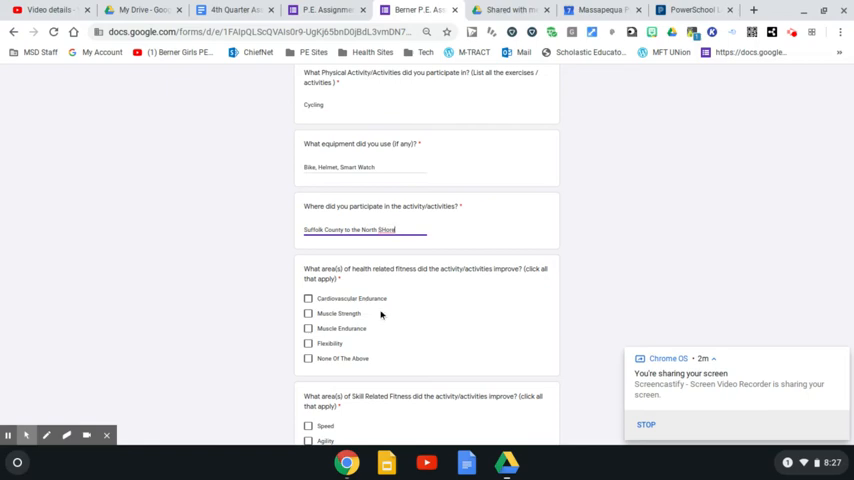
Step: Mark Cardiovascular Endurance and Muscle Endurance as improved health-related areas for session one
{"action": "left_click", "coordinate": [308, 298]}
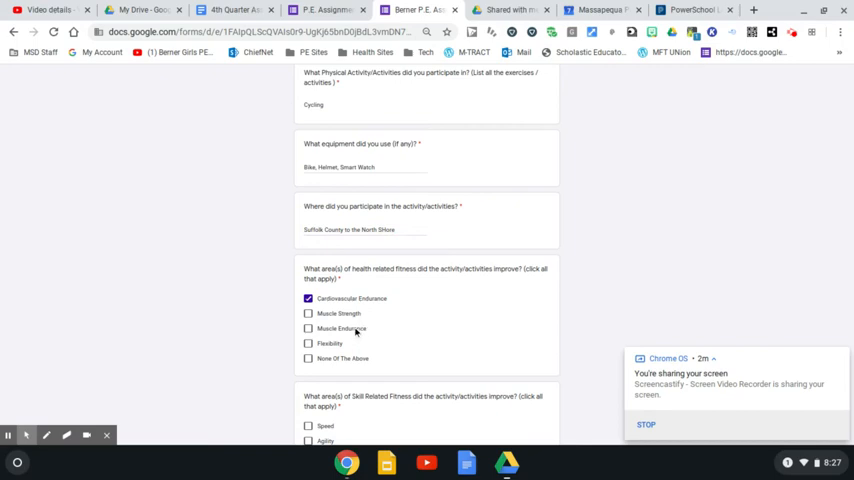
{"action": "left_click", "coordinate": [308, 328]}
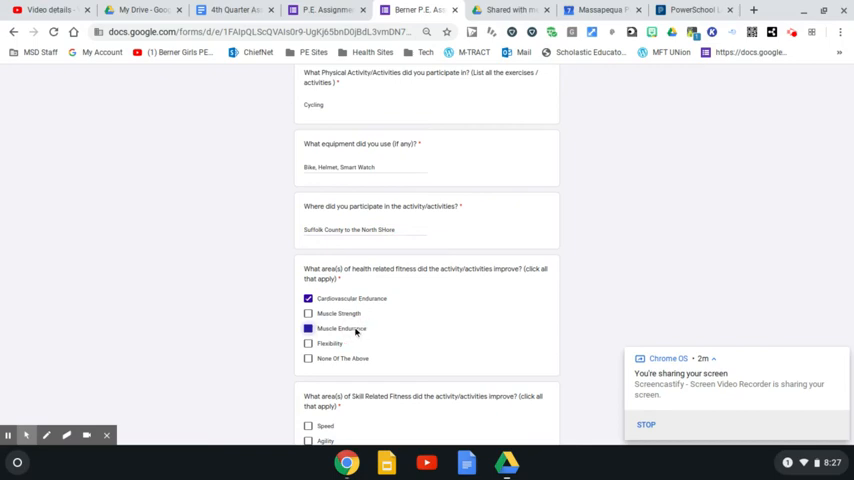
{"action": "scroll", "scroll_direction": "down", "scroll_amount": 3}
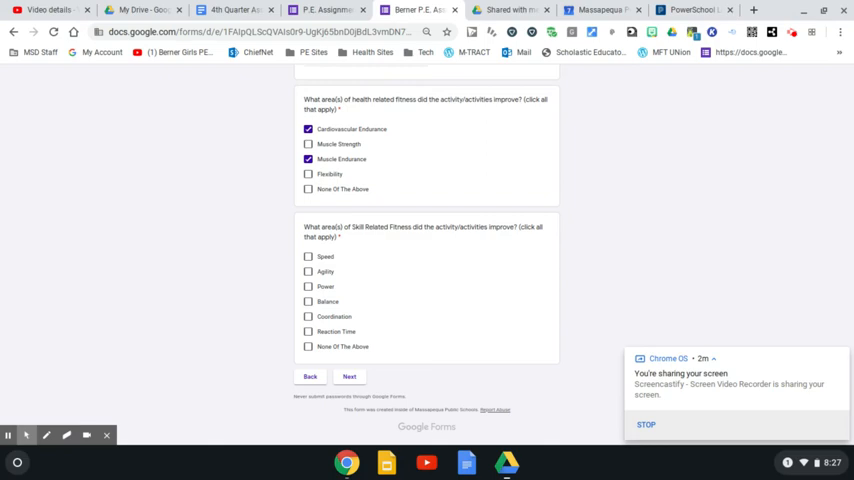
{"action": "mouse_move", "coordinate": [380, 246]}
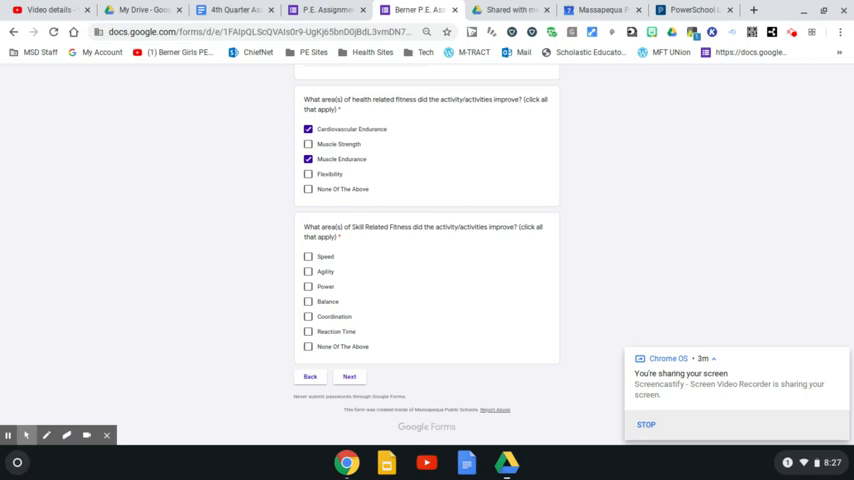
Step: Mark Speed, Agility, Power, Balance, Coordination and Reaction Time as skill-related areas
{"action": "left_click", "coordinate": [308, 256]}
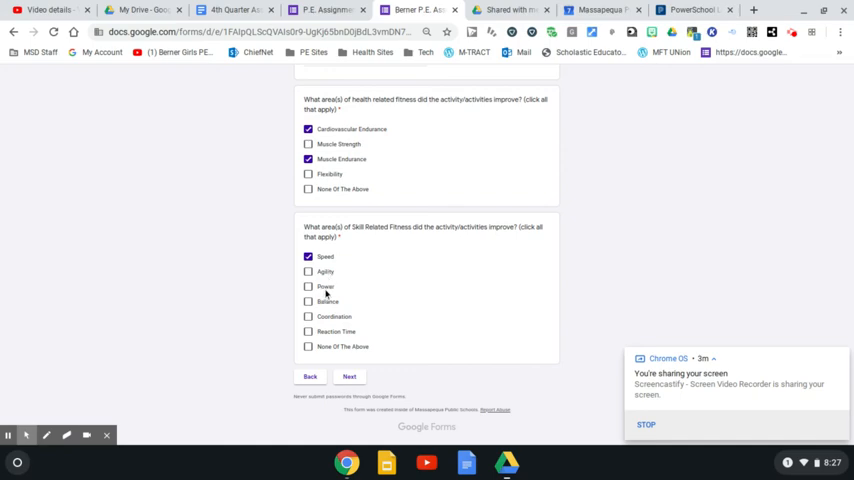
{"action": "left_click", "coordinate": [308, 288]}
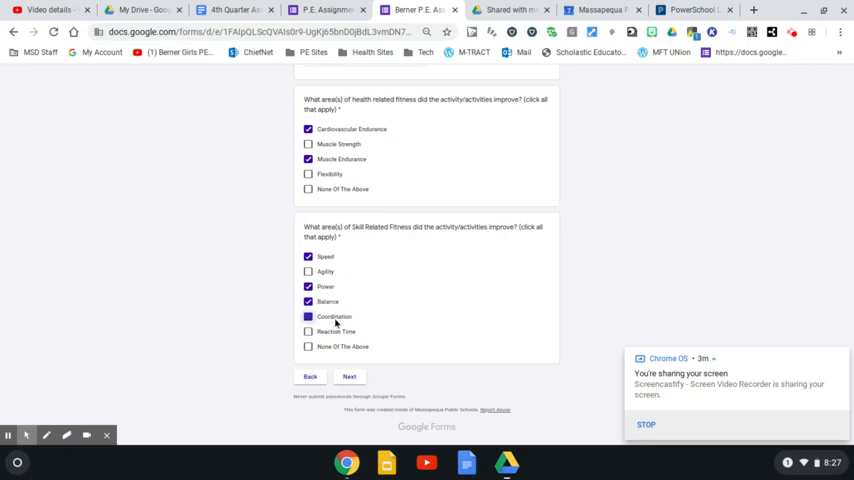
{"action": "left_click", "coordinate": [308, 316]}
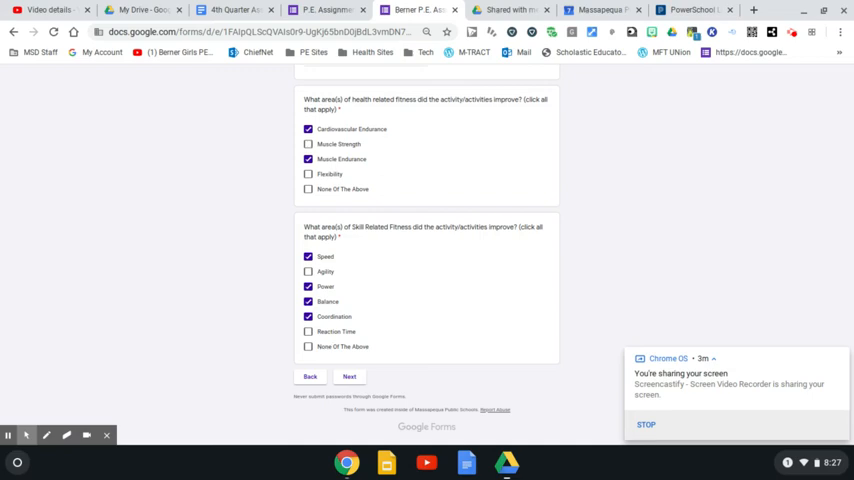
{"action": "left_click", "coordinate": [308, 332]}
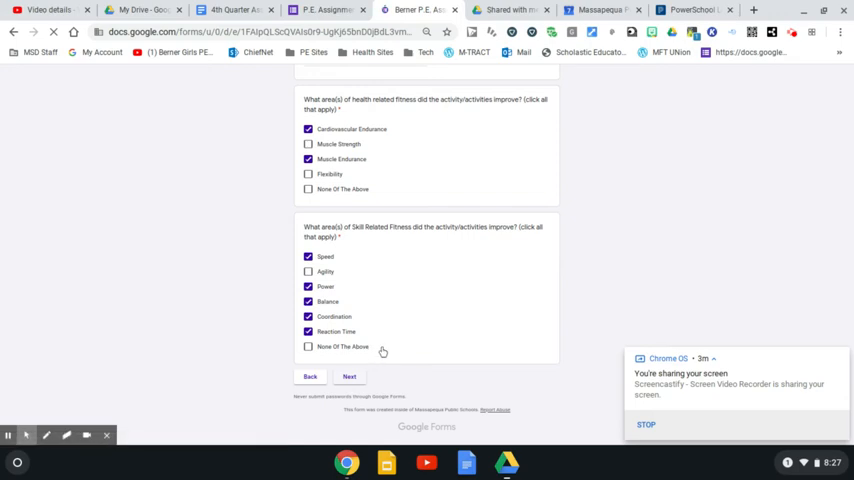
{"action": "mouse_move", "coordinate": [396, 336]}
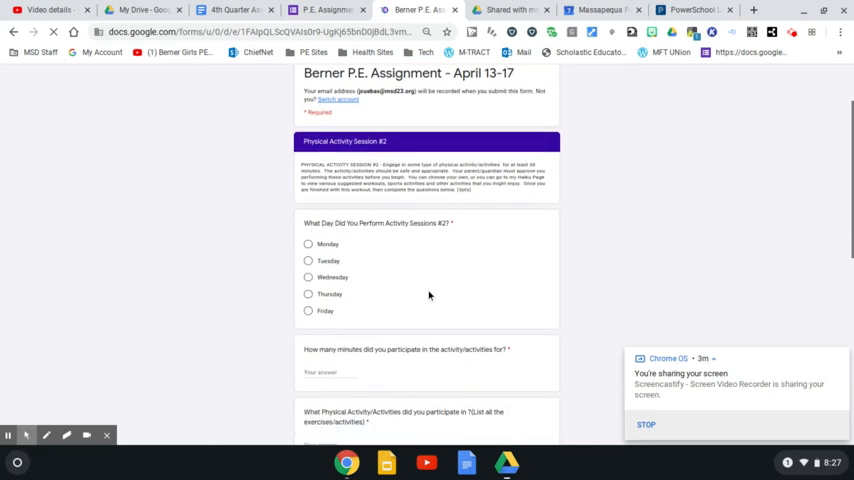
Step: Answer session #2 as Tuesday with the minutes, Boxing as the activity and Home as location
{"action": "left_click", "coordinate": [308, 260]}
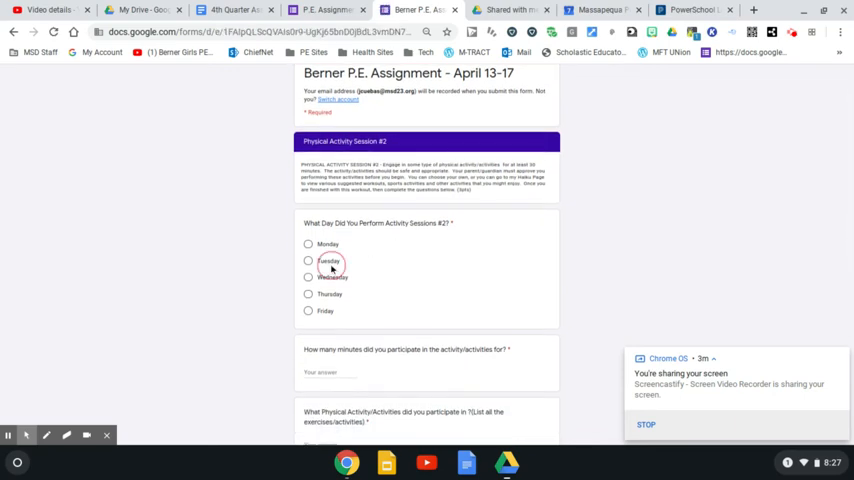
{"action": "left_click", "coordinate": [308, 260]}
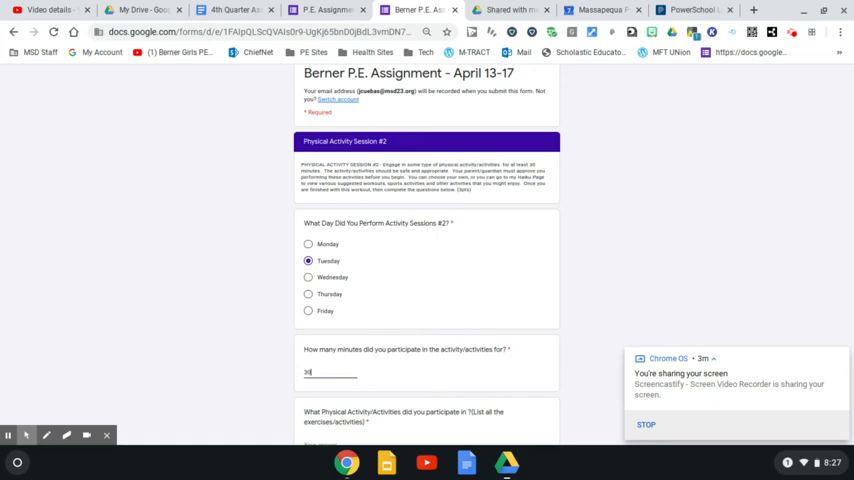
{"action": "scroll", "scroll_direction": "down", "scroll_amount": 3}
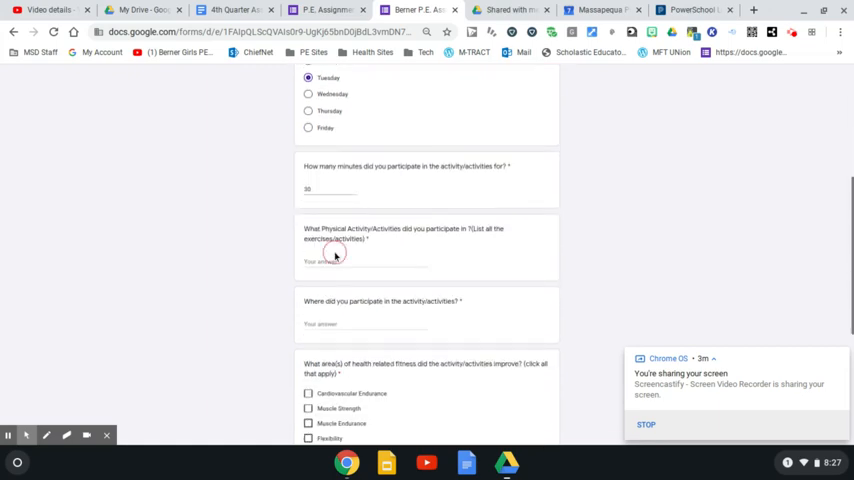
{"action": "type", "text": "Boxing"}
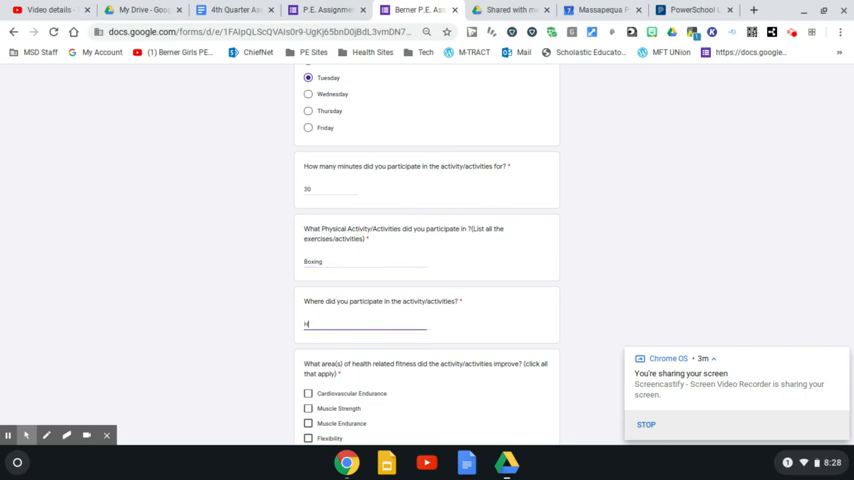
{"action": "type", "text": "Home"}
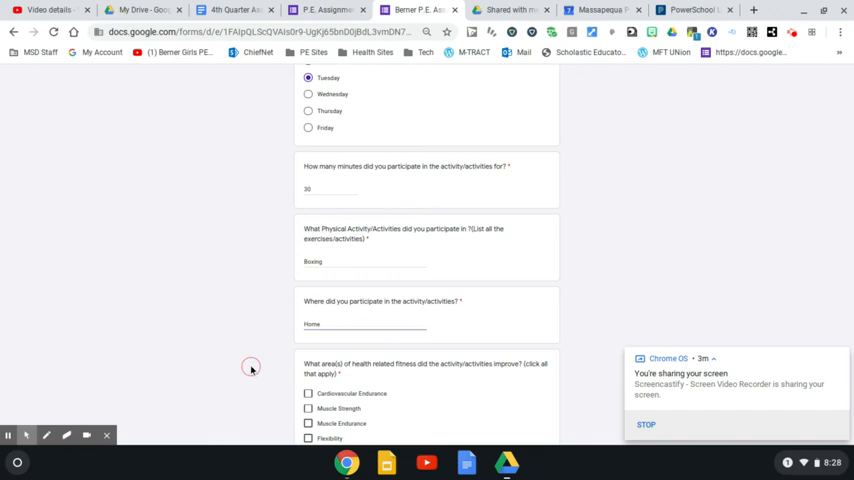
Step: Mark Cardiovascular Endurance, Muscle Strength, Muscle Endurance and Flexibility for session #2
{"action": "scroll", "scroll_direction": "down", "scroll_amount": 3}
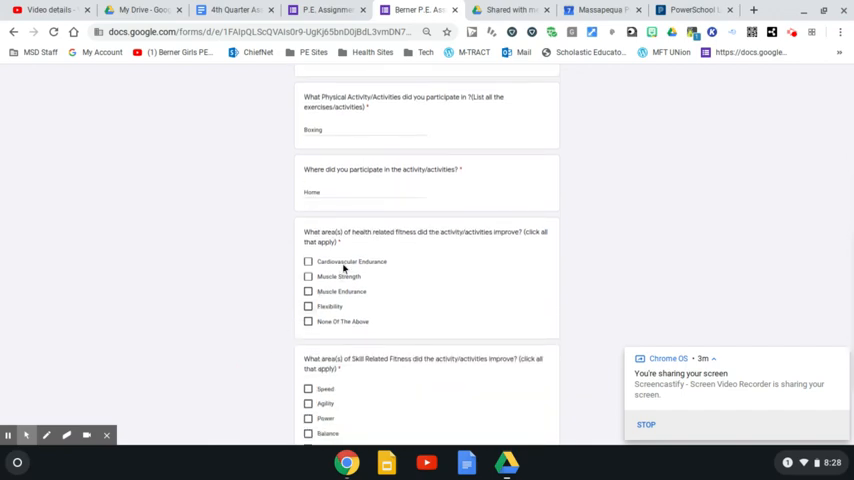
{"action": "left_click", "coordinate": [308, 276]}
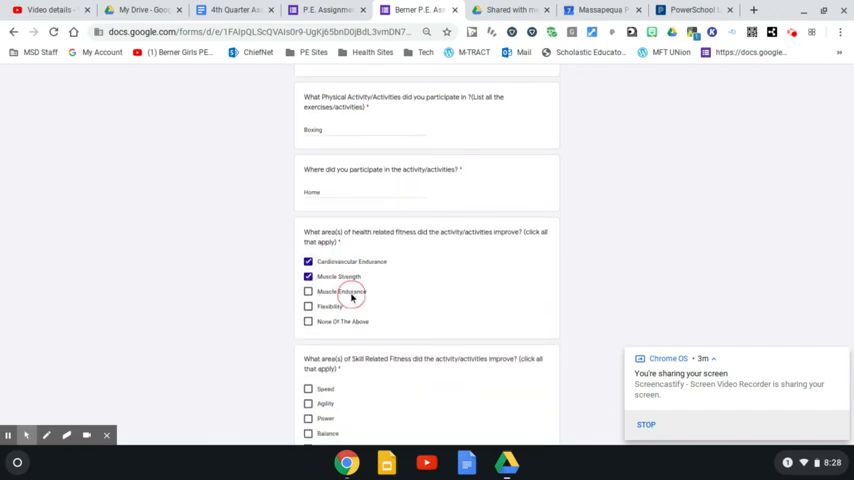
{"action": "left_click", "coordinate": [308, 292]}
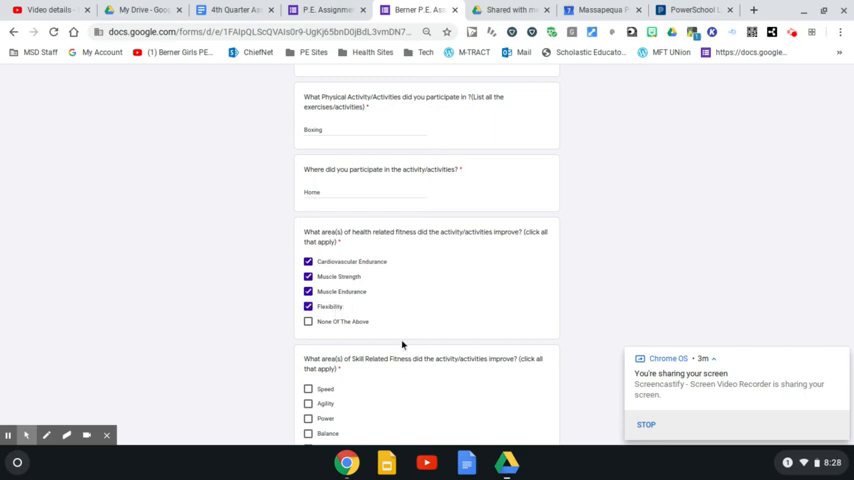
{"action": "scroll", "scroll_direction": "down", "scroll_amount": 3}
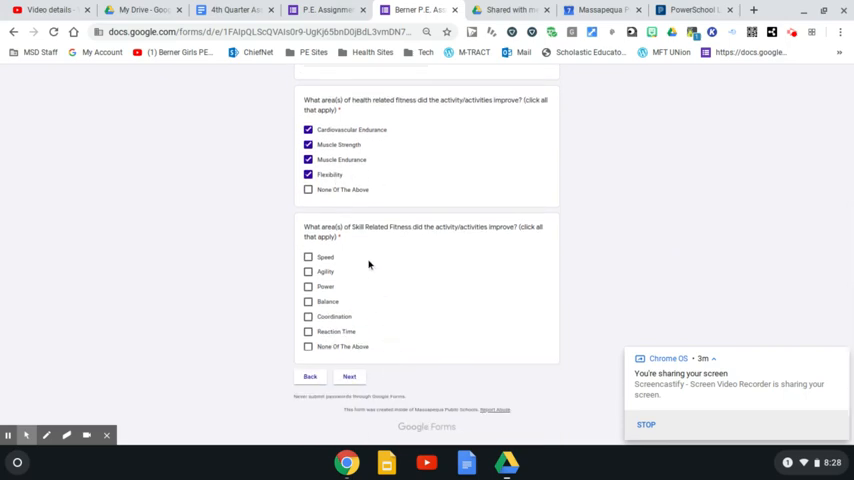
Step: Mark six skill-related areas from Speed to Reaction Time for session #2 and move to the reflection page
{"action": "left_click", "coordinate": [308, 256]}
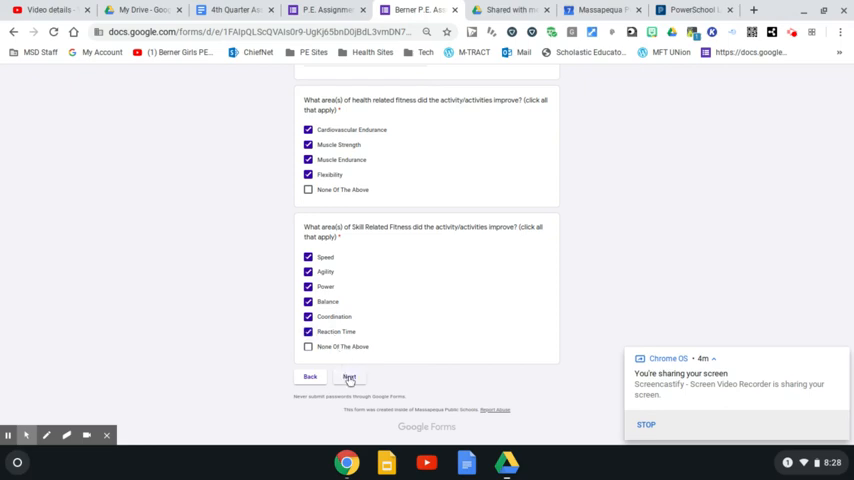
{"action": "left_click", "coordinate": [348, 376]}
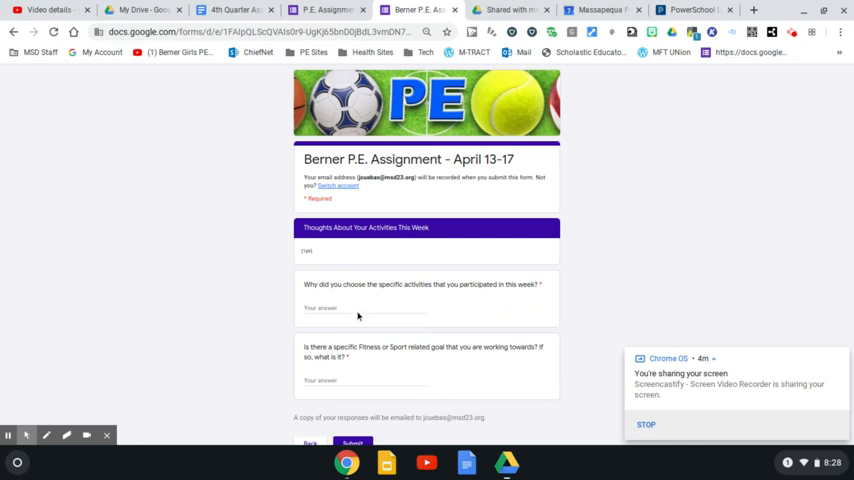
Step: Answer why these activities were chosen in the first reflection field
{"action": "left_click", "coordinate": [364, 308]}
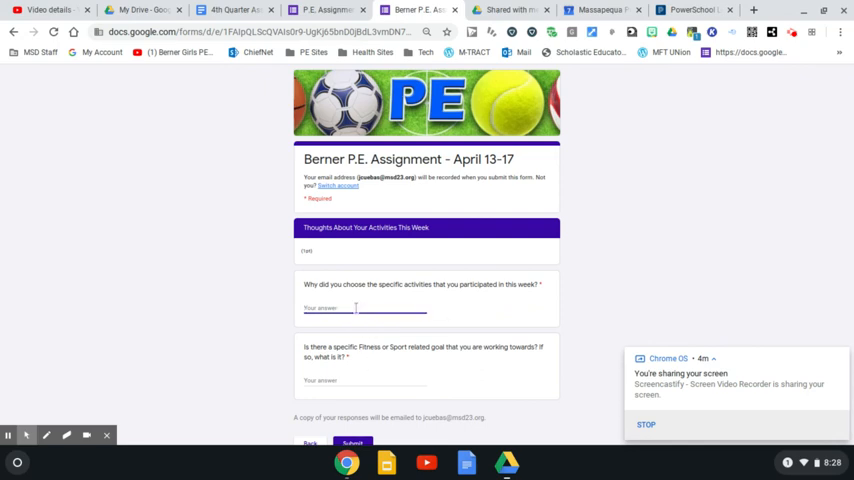
{"action": "left_click", "coordinate": [356, 308]}
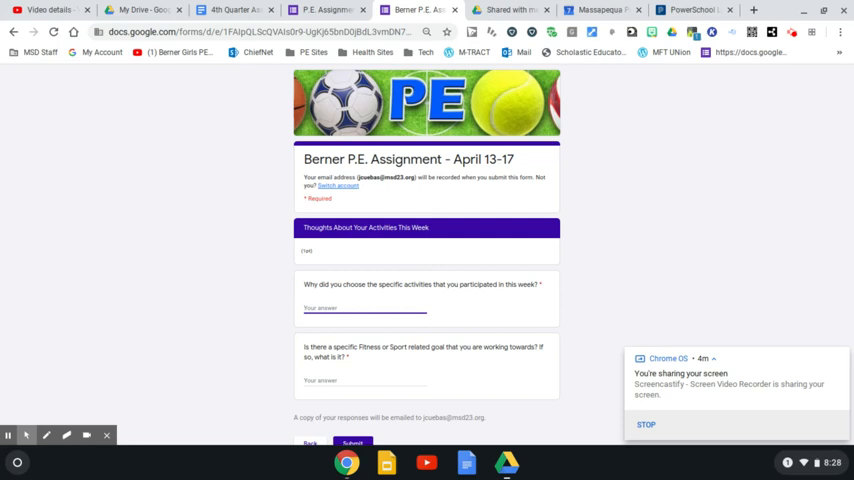
{"action": "type", "text": "Next Class in my"}
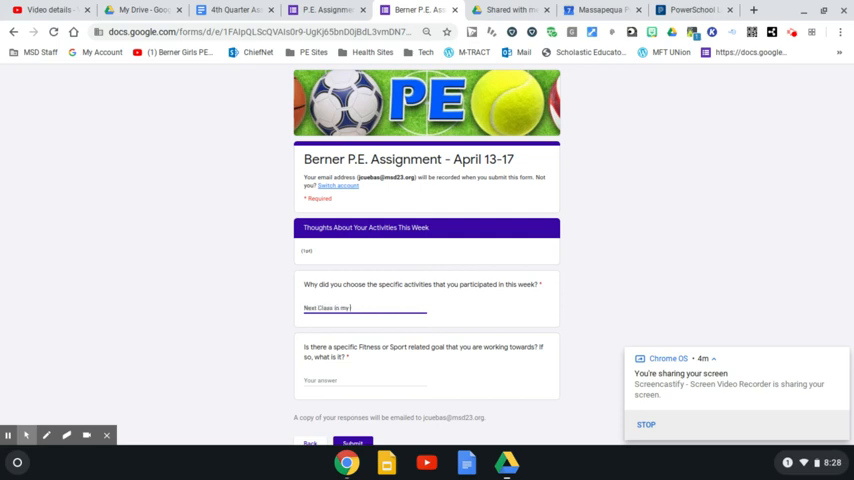
{"action": "type", "text": "program and it was a lot of fu"}
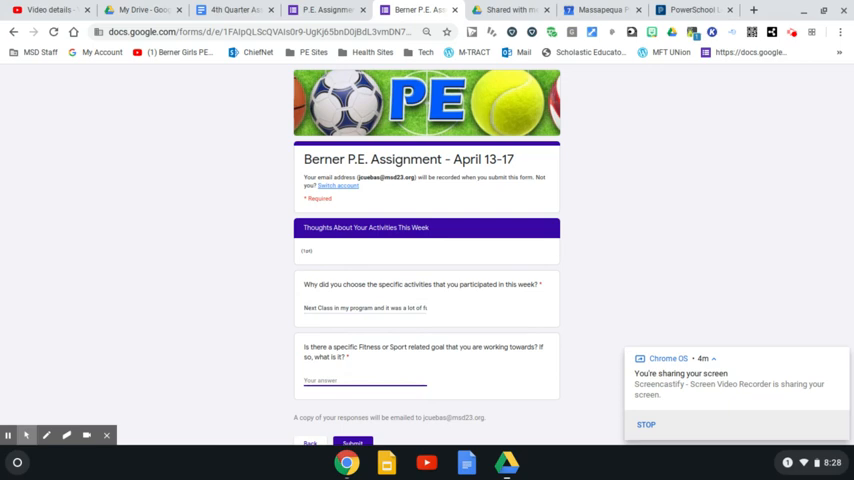
Step: State the goal to complete the program and improve fitness in the second reflection field
{"action": "type", "text": "Complete the ti"}
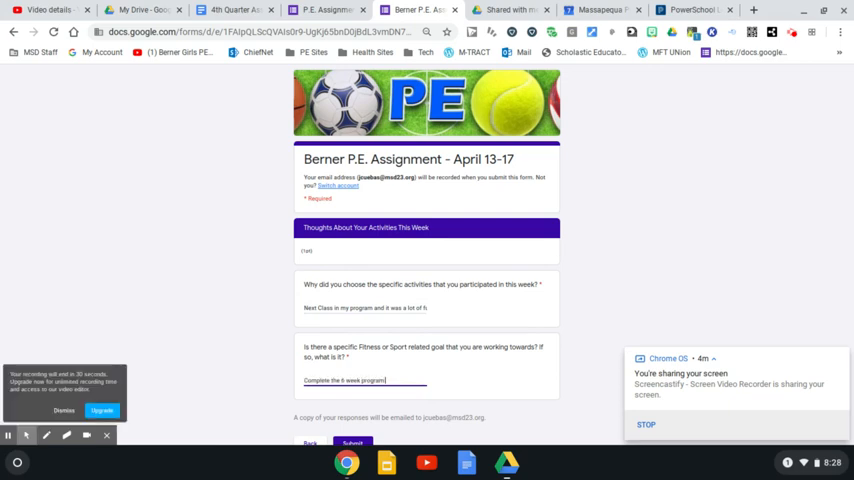
{"action": "type", "text": "and"}
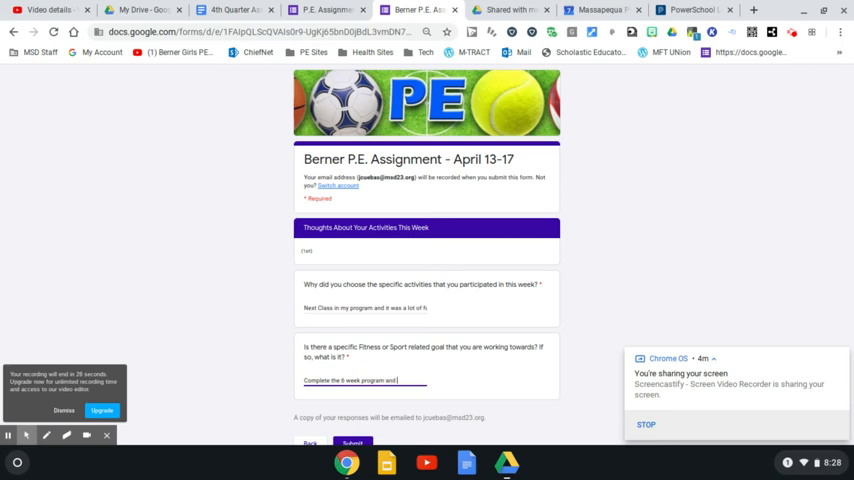
{"action": "type", "text": "improve all areas of fitness."}
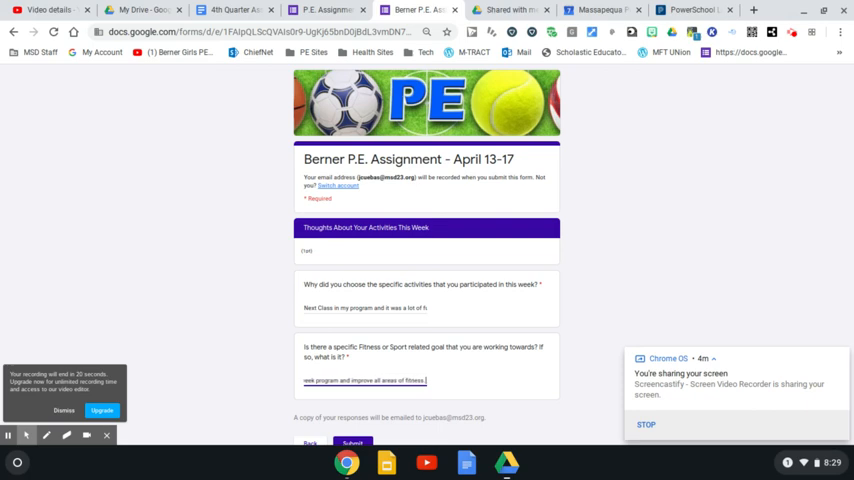
{"action": "mouse_move", "coordinate": [360, 376]}
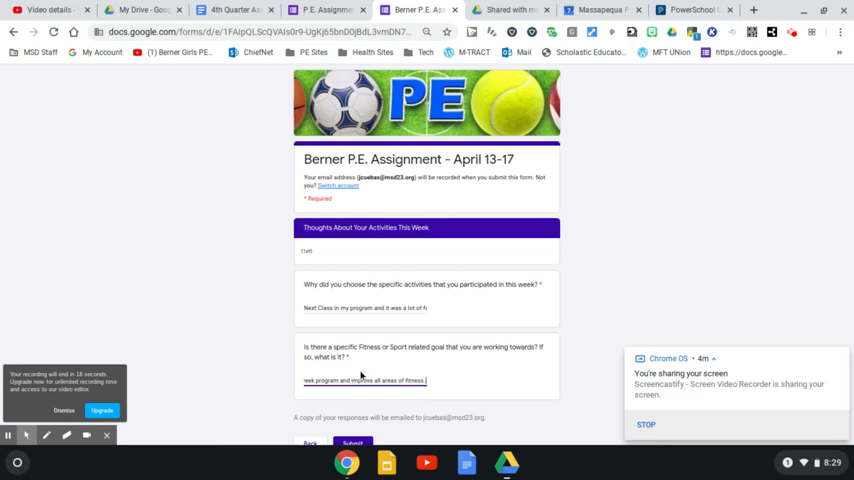
{"action": "scroll", "scroll_direction": "down", "scroll_amount": 3}
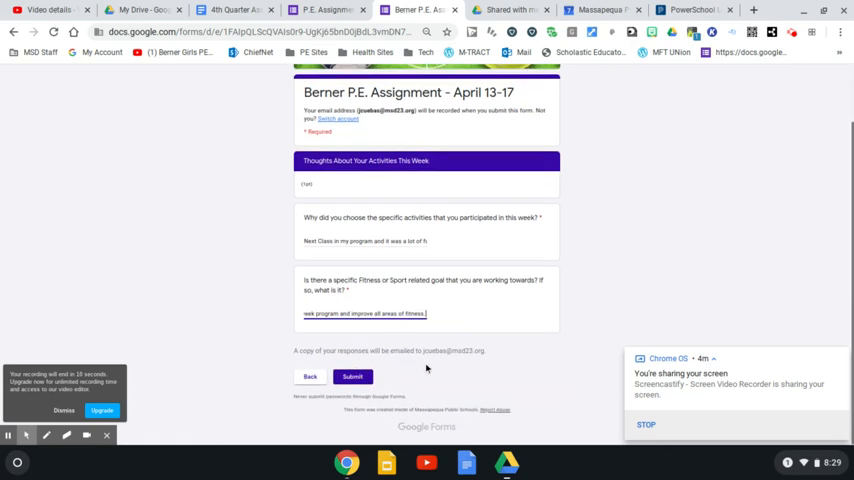